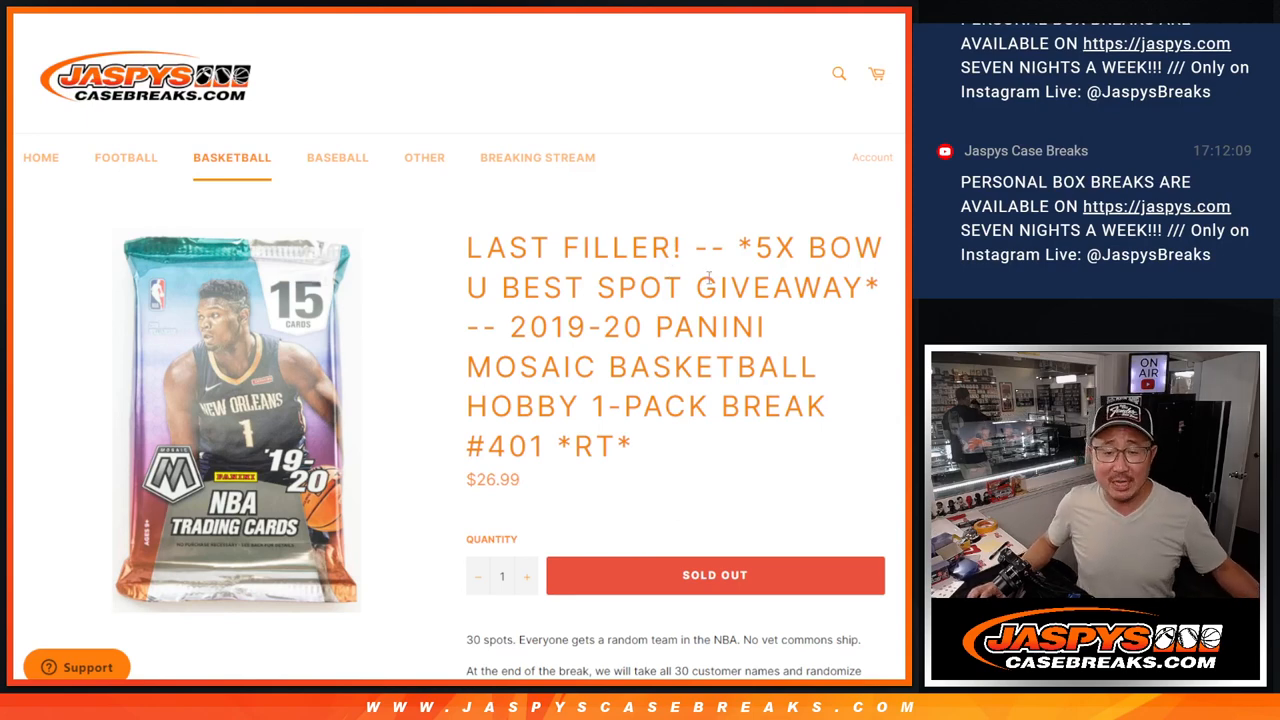
# Look over the sold-out Mosaic break listing, then bring up RANDOM.ORG's two-dice roller.
pyautogui.doubleClick(620, 247)
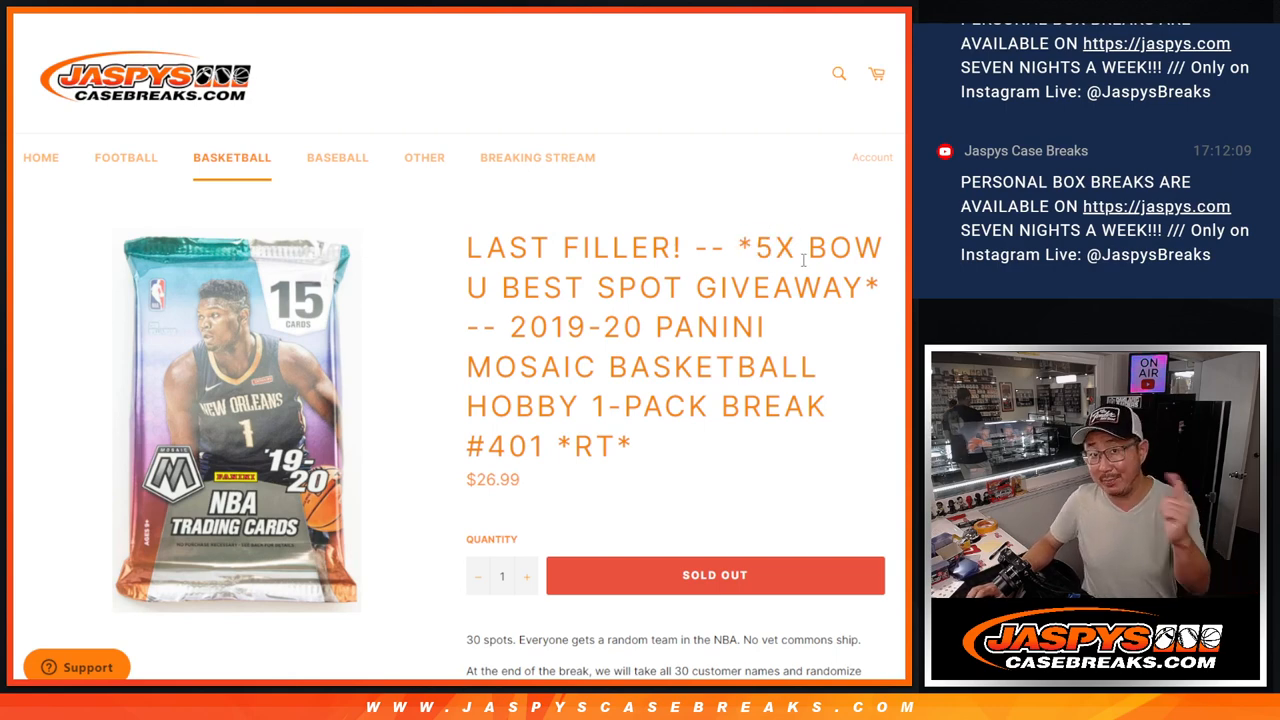
pyautogui.moveTo(505, 326); pyautogui.dragTo(630, 446)
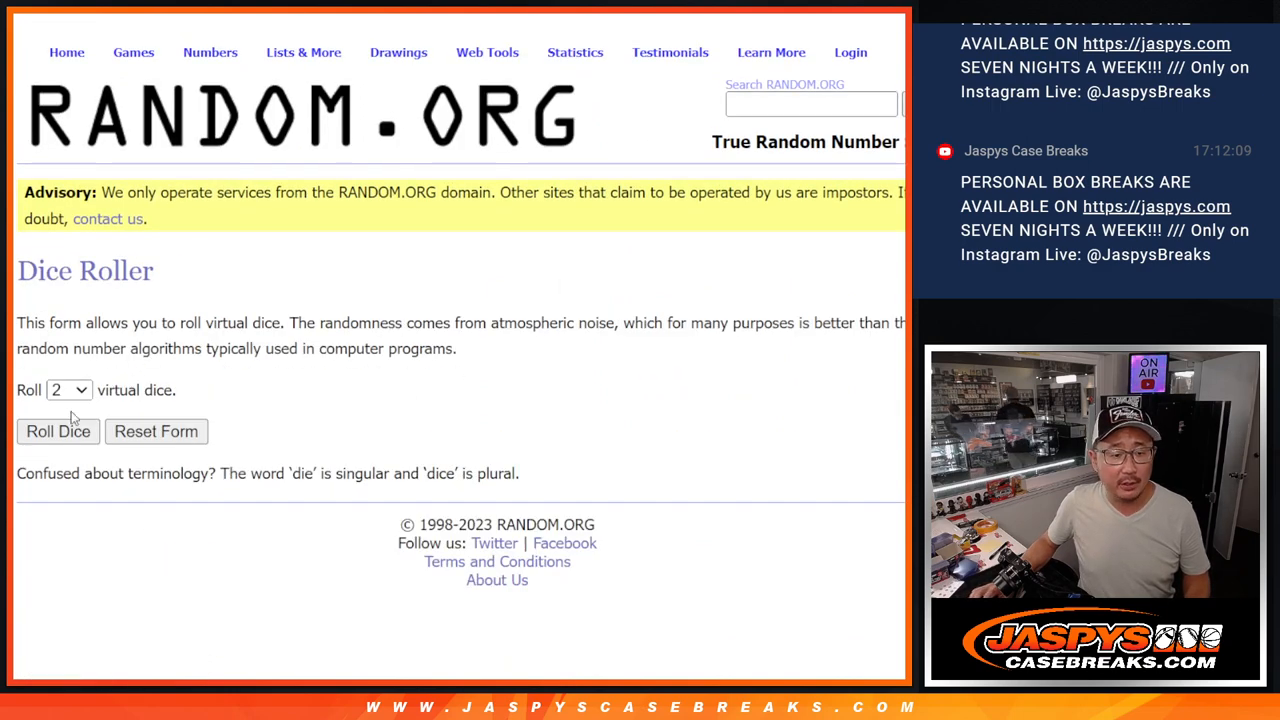
# Roll the two dice, then randomize the 30 customer names and reshuffle them three more times.
pyautogui.click(57, 431)
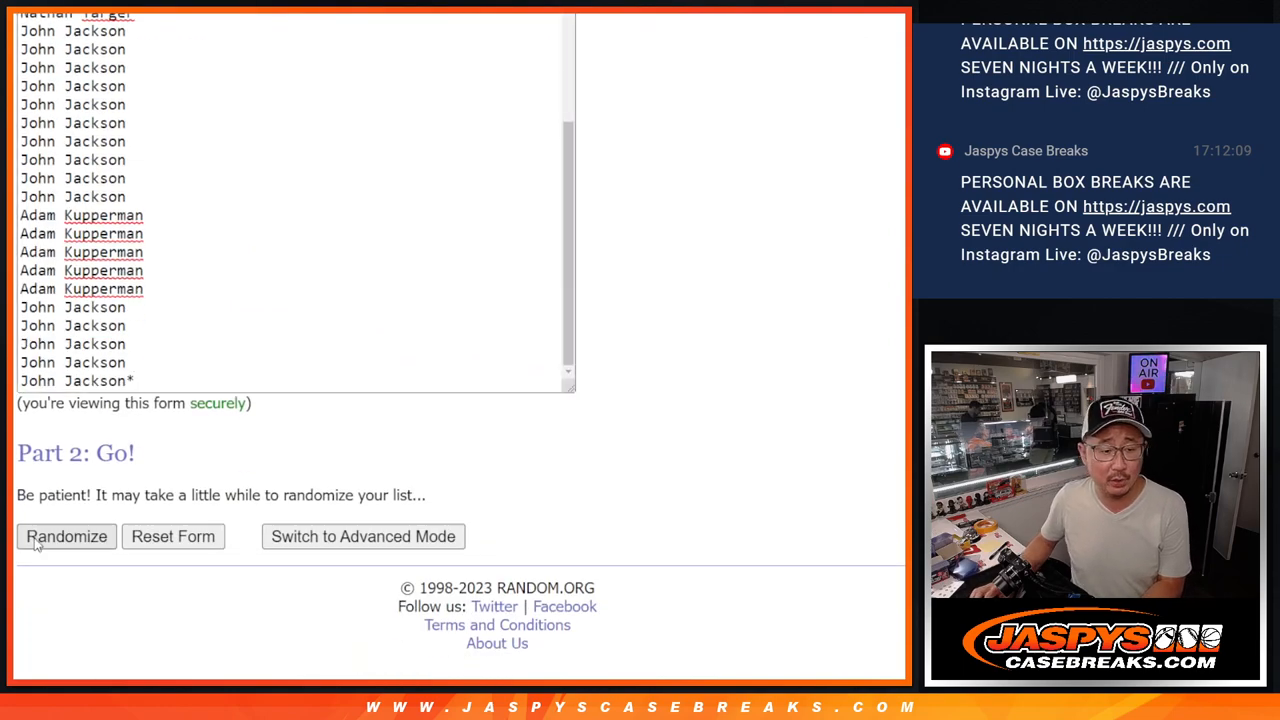
pyautogui.click(66, 536)
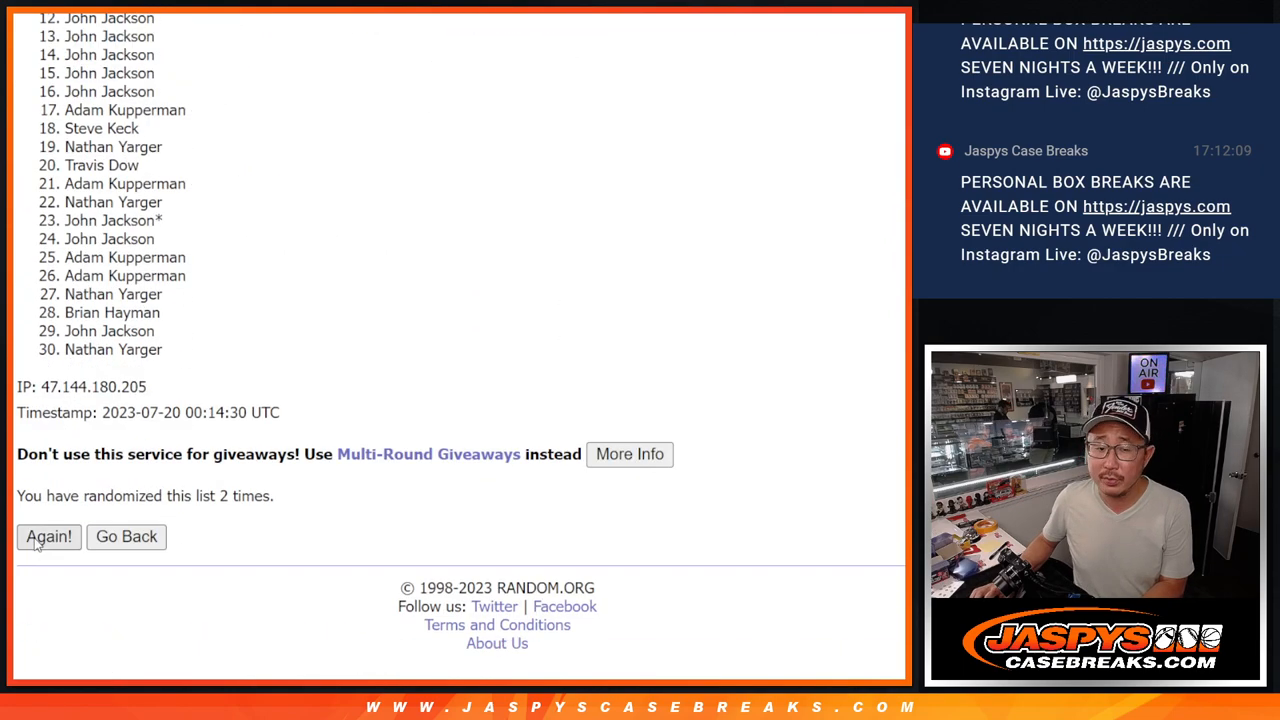
pyautogui.click(48, 537)
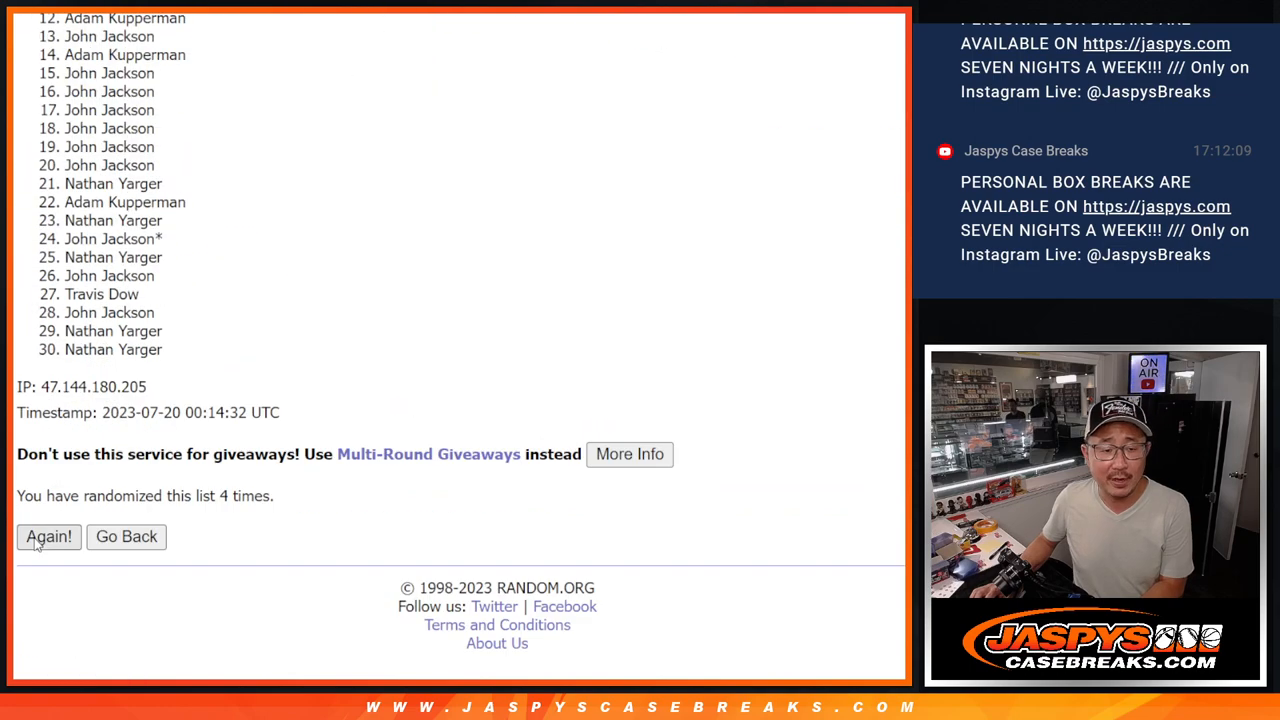
pyautogui.click(48, 537)
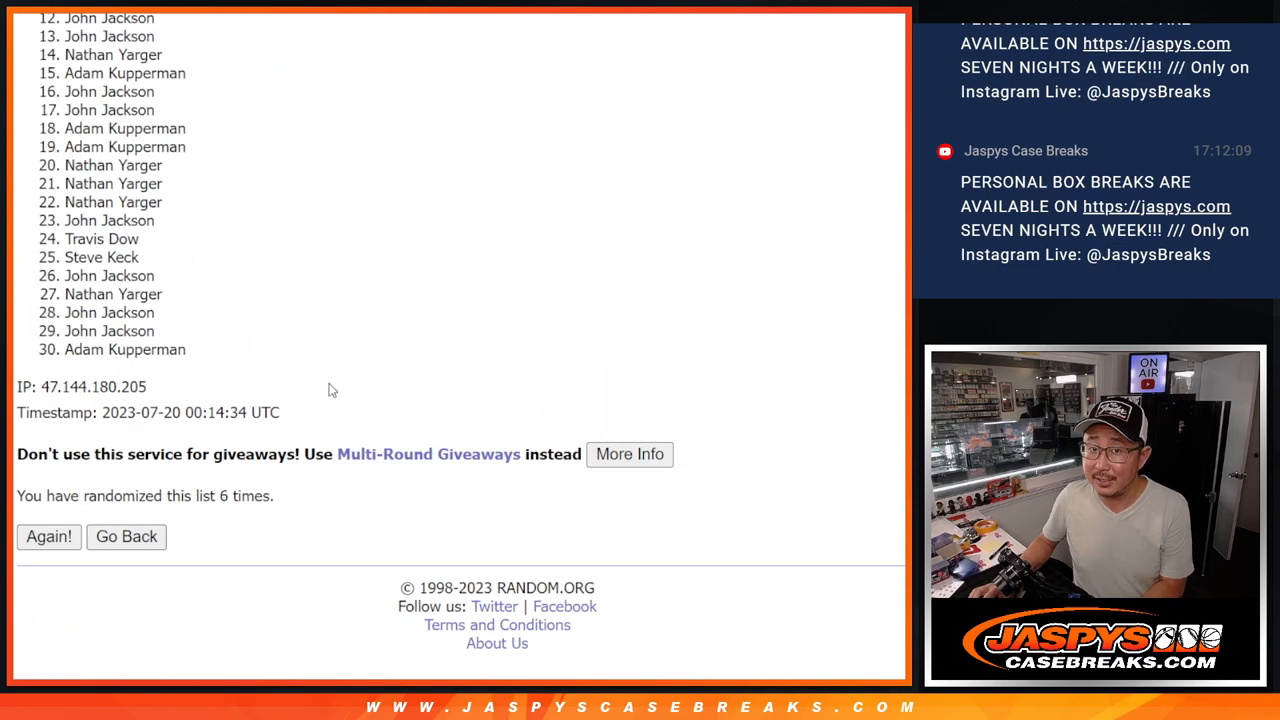
pyautogui.click(48, 536)
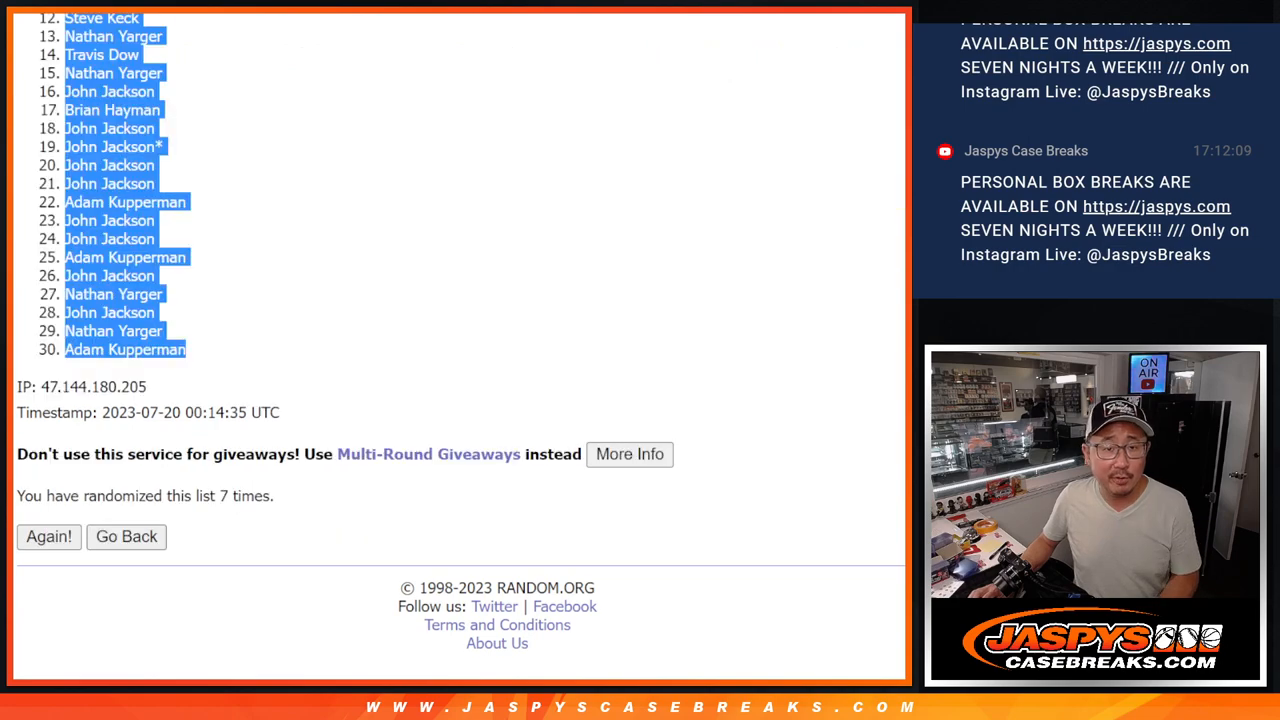
# Return to the 30 NBA teams list, randomize it, then reshuffle three more times.
pyautogui.click(126, 537)
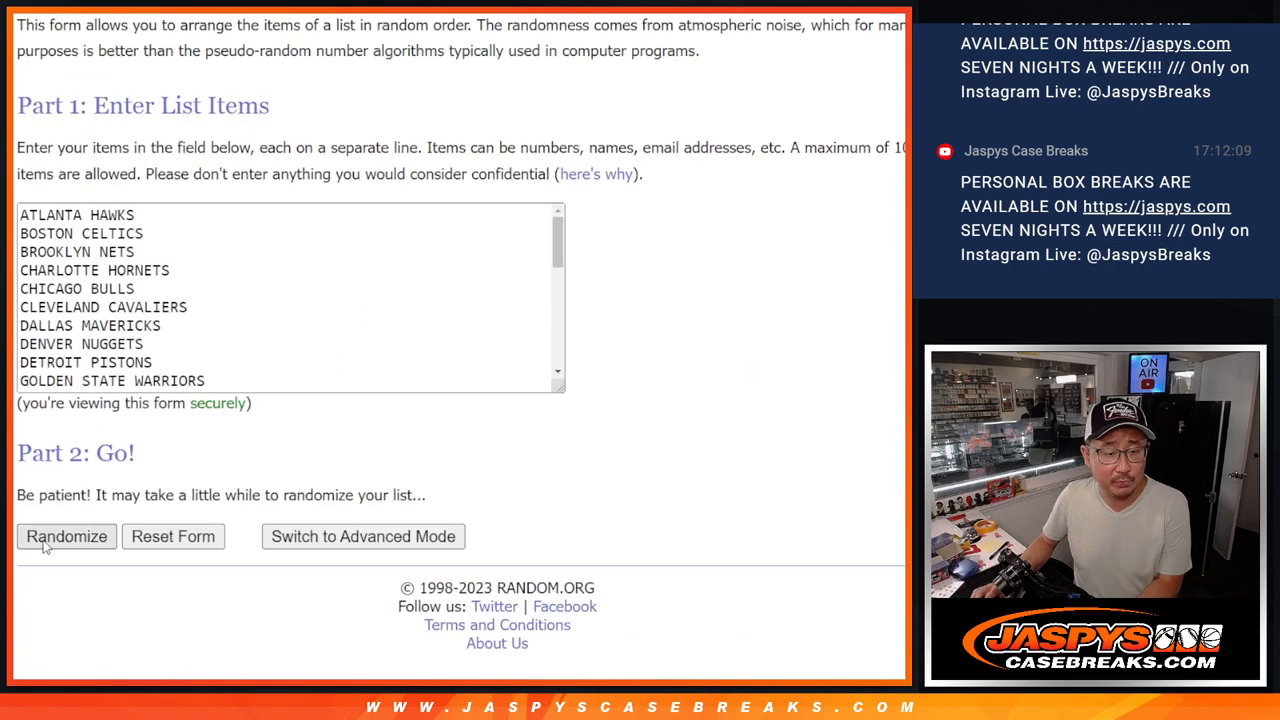
pyautogui.click(66, 536)
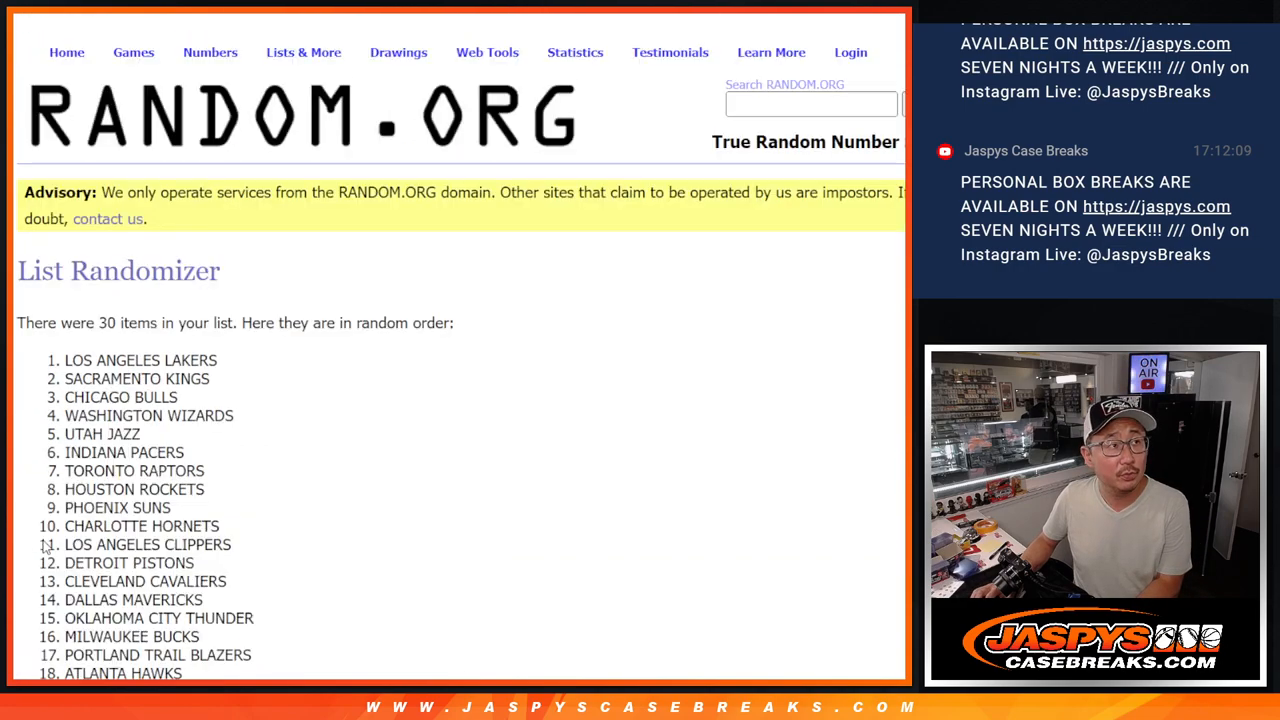
pyautogui.scroll(-3)
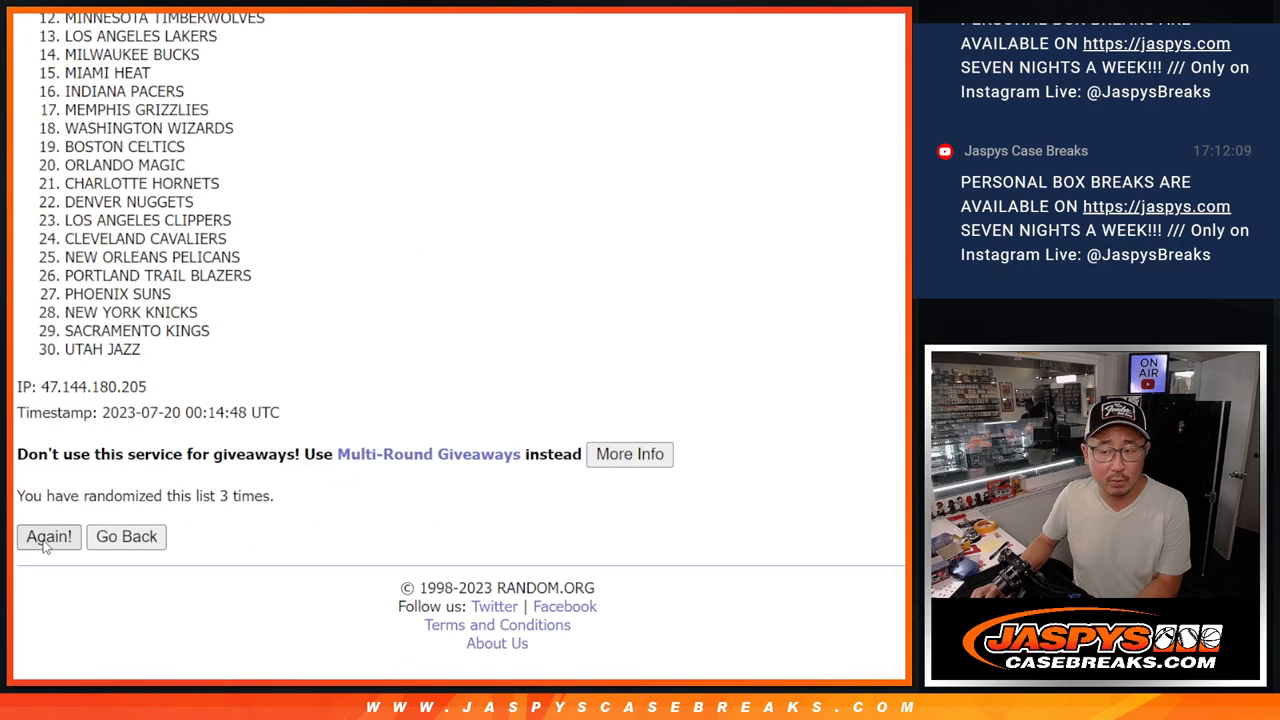
pyautogui.click(48, 537)
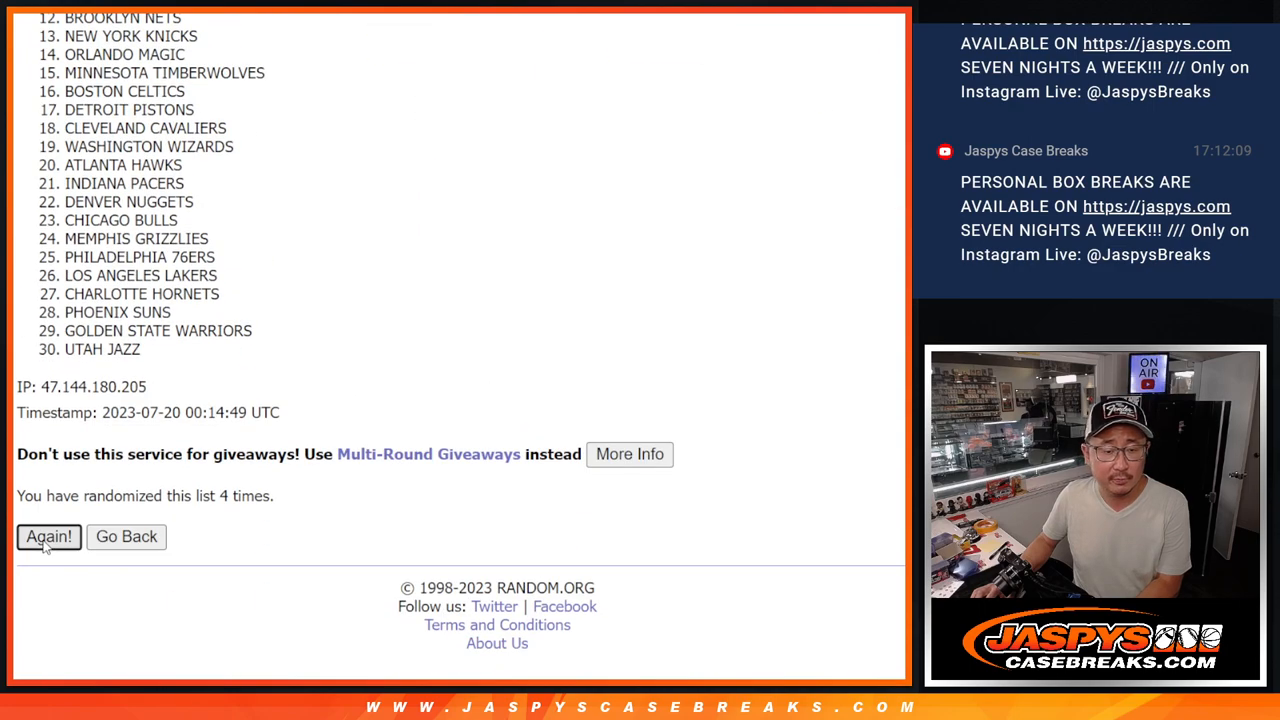
pyautogui.click(48, 537)
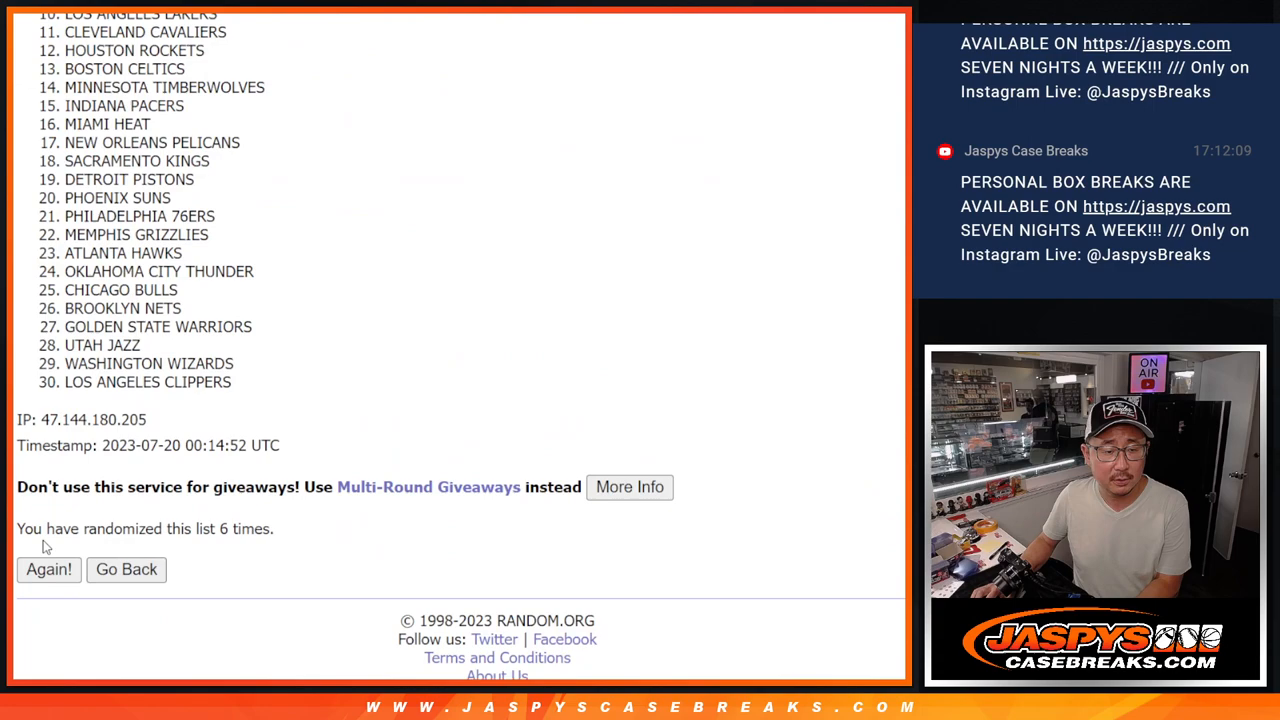
pyautogui.click(48, 570)
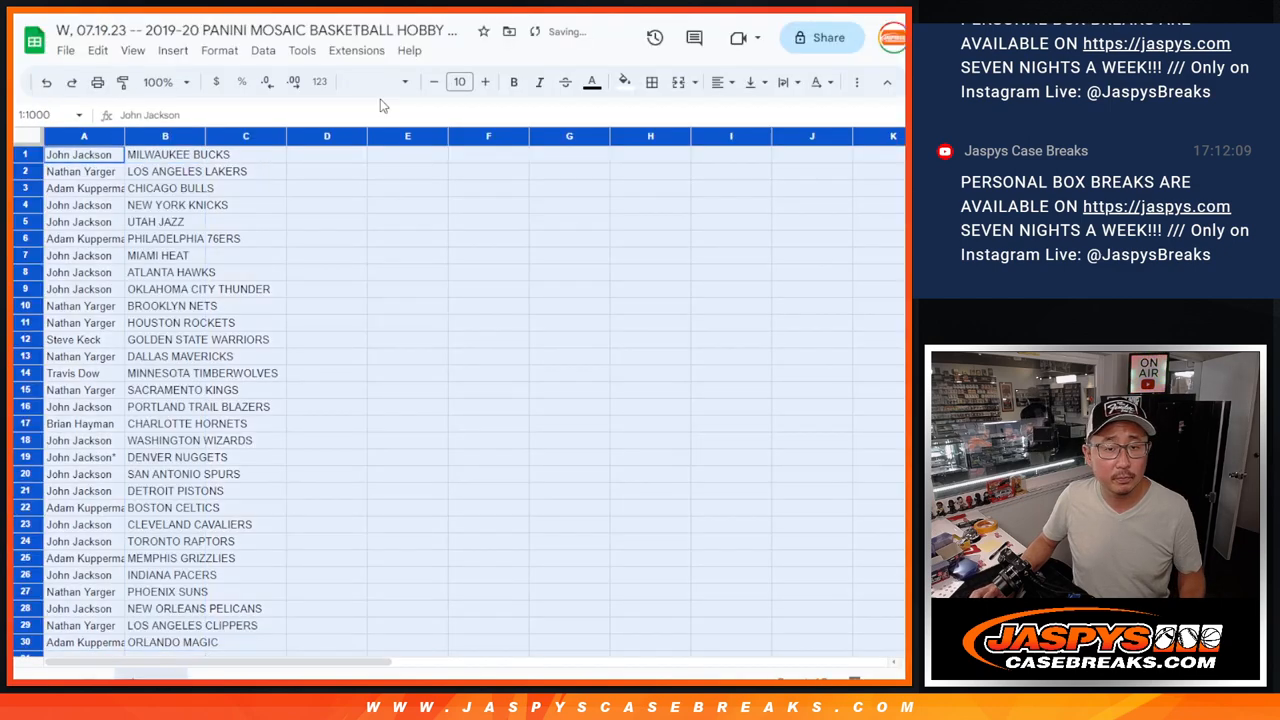
# Zoom in to check the name-team pairings, zoom back out, then sort column B A to Z.
pyautogui.click(459, 81)
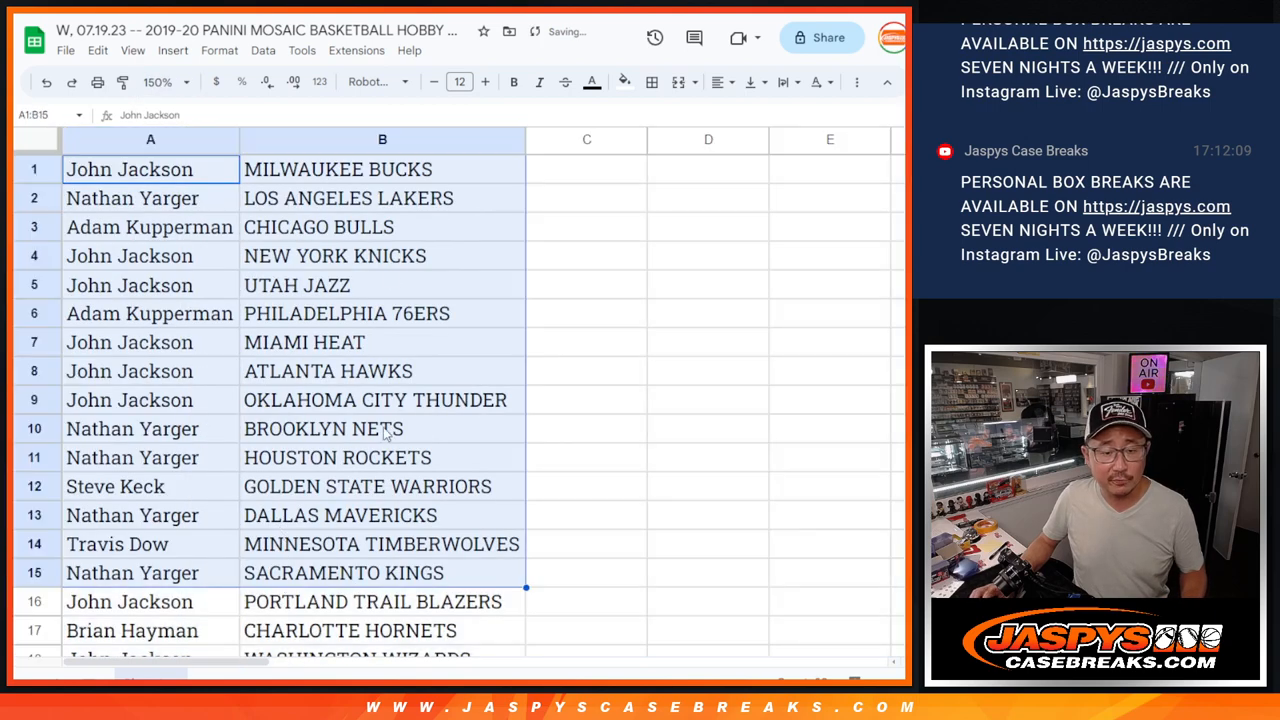
pyautogui.scroll(-3)
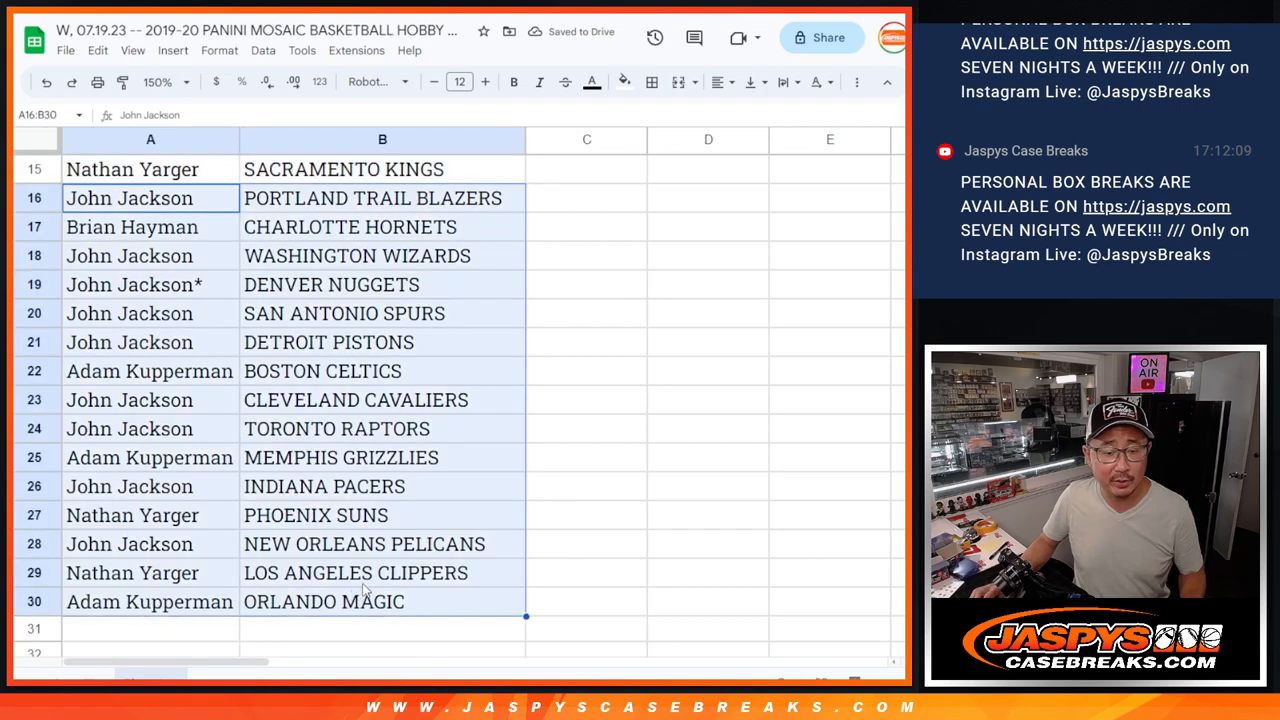
pyautogui.click(189, 82)
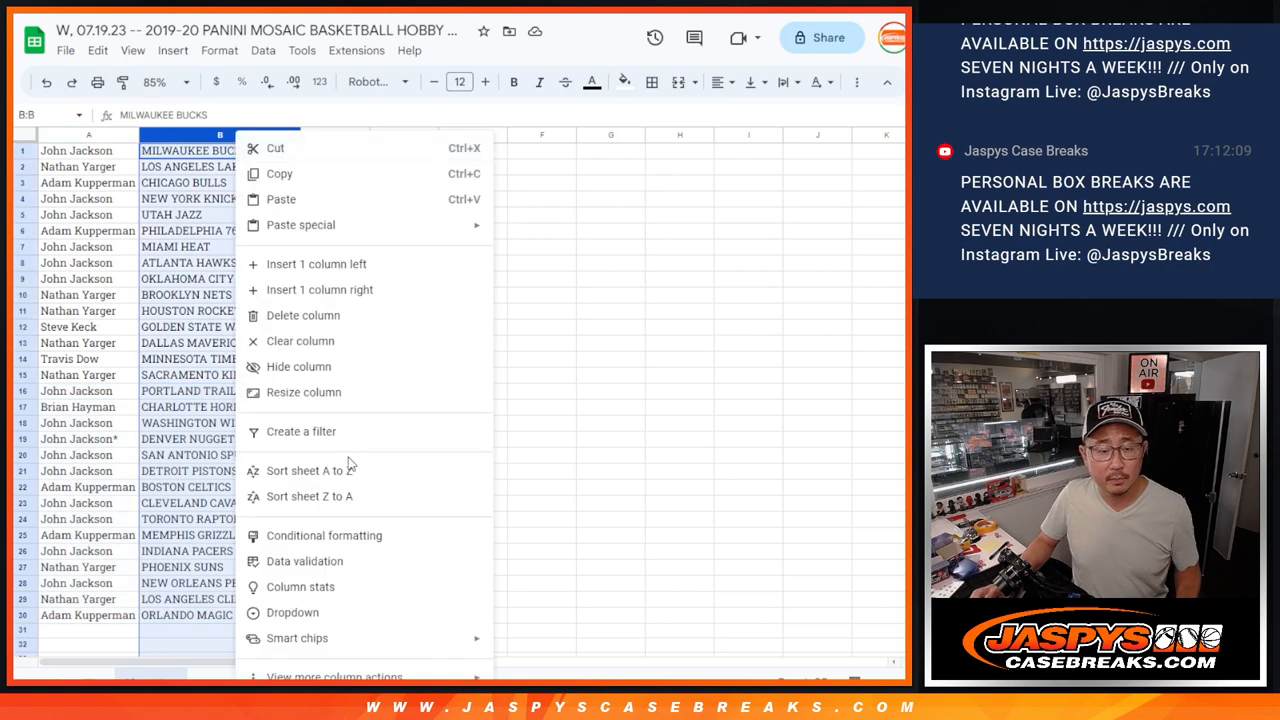
pyautogui.click(310, 470)
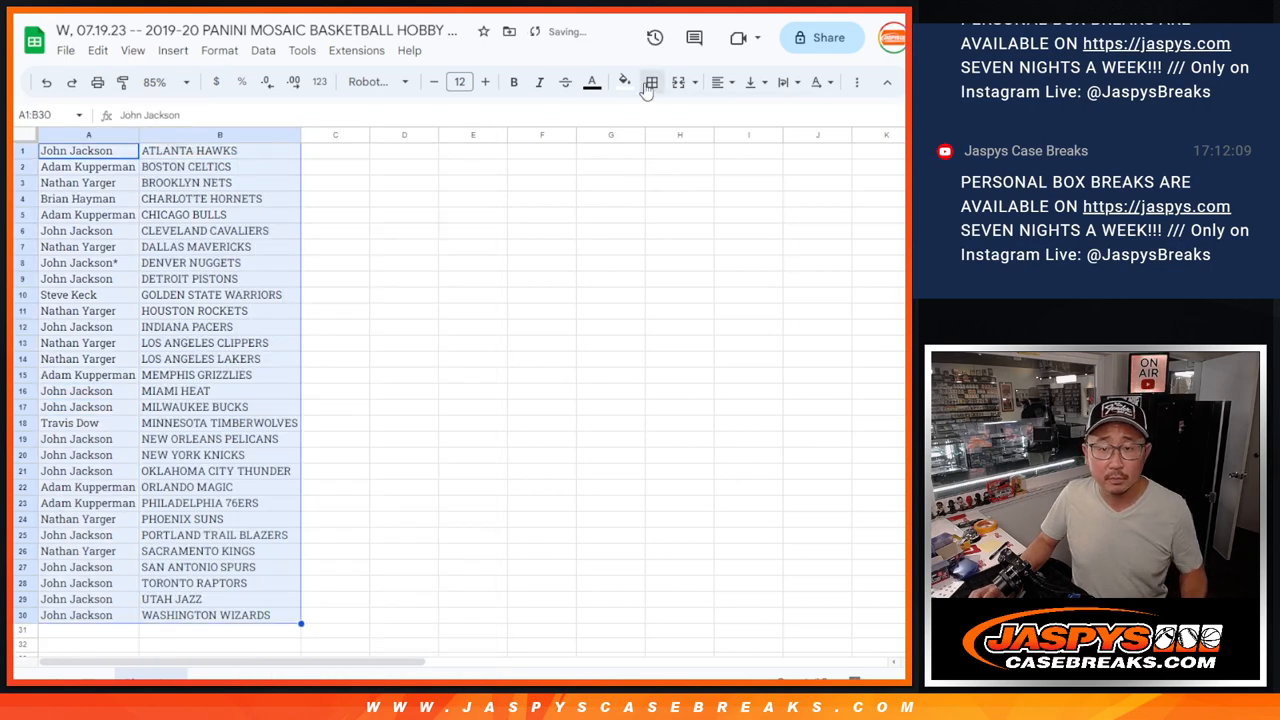
pyautogui.click(98, 82)
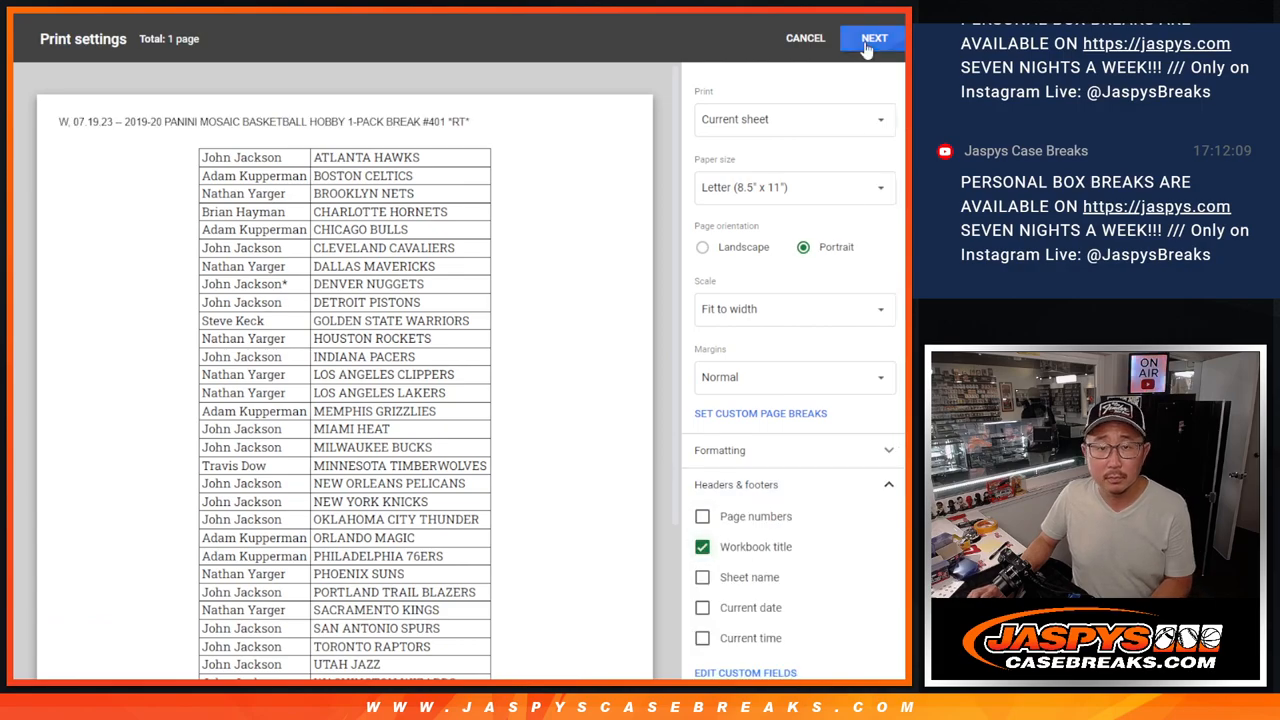
# Continue through Print settings and print the alphabetized name-and-team list.
pyautogui.click(869, 37)
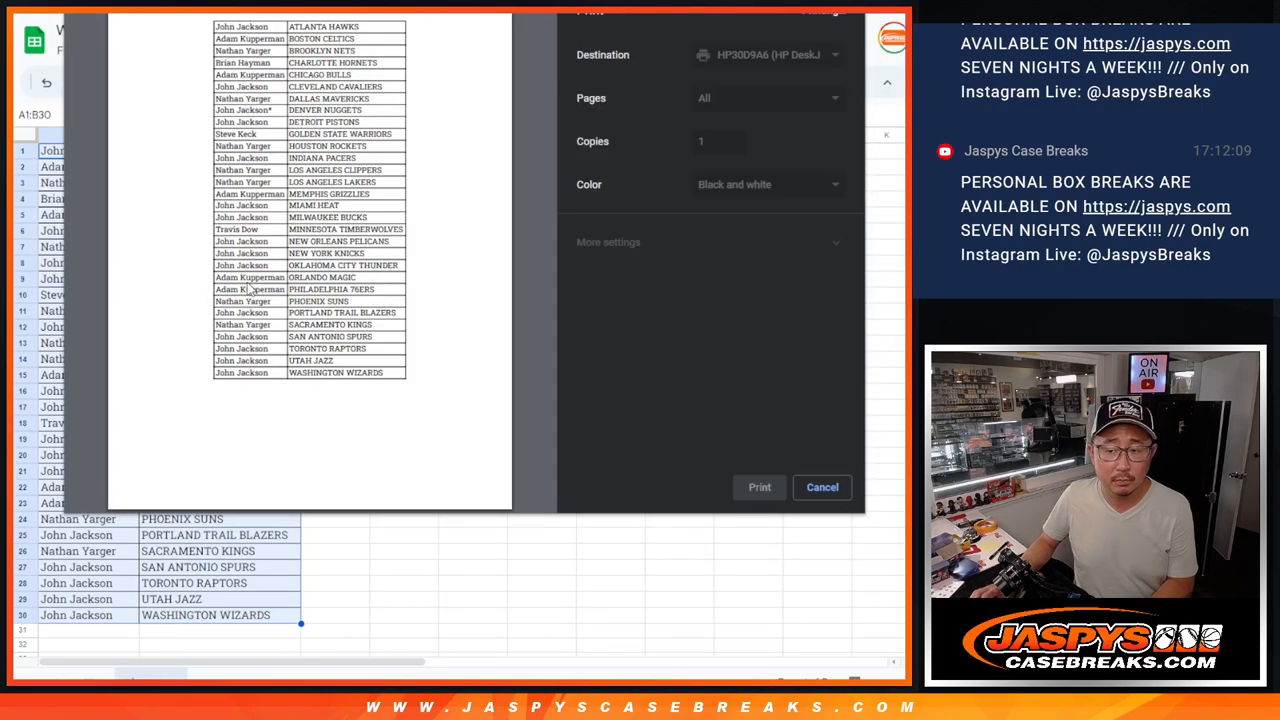
pyautogui.click(821, 487)
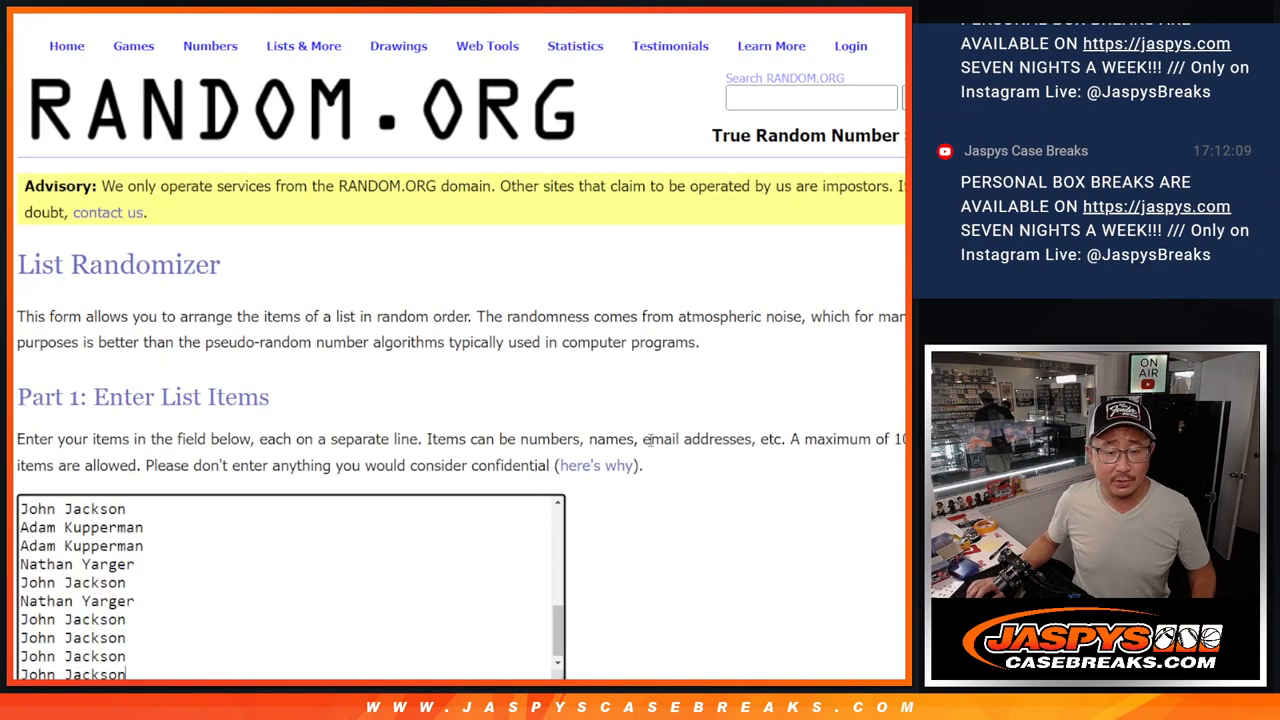
# Roll the two virtual dice again on RANDOM.ORG's Dice Roller.
pyautogui.scroll(-3)
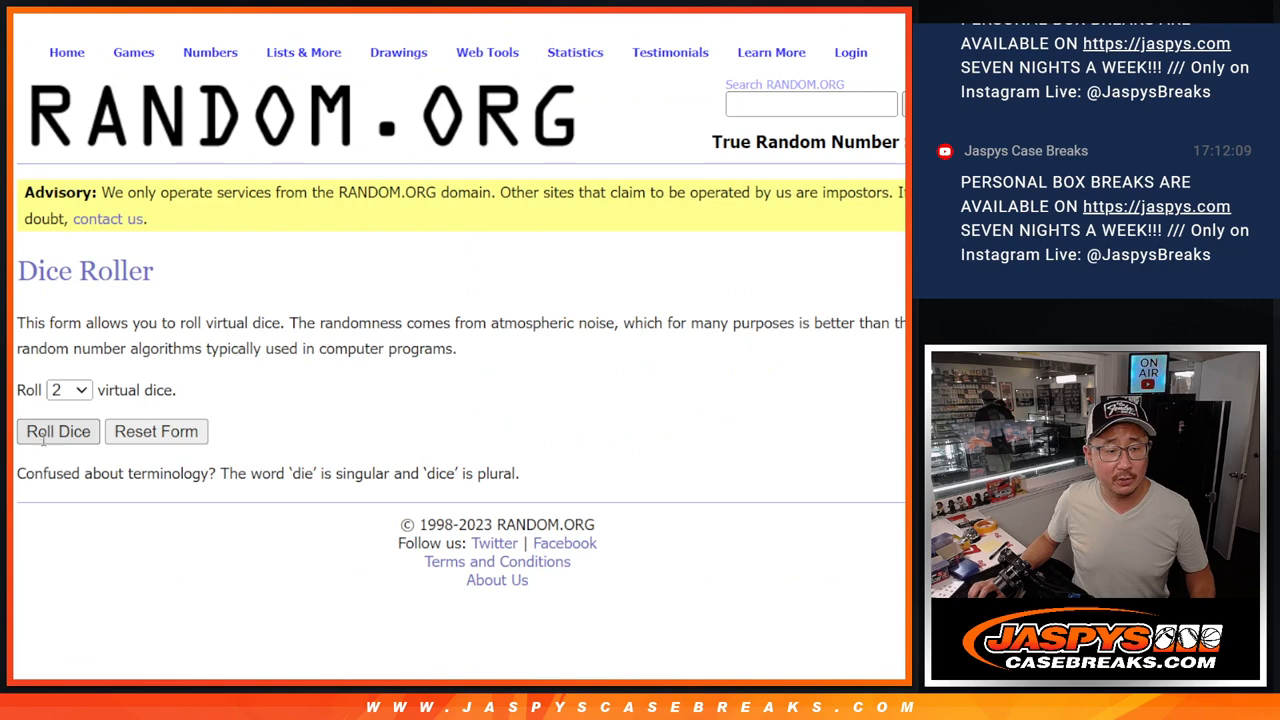
pyautogui.click(57, 431)
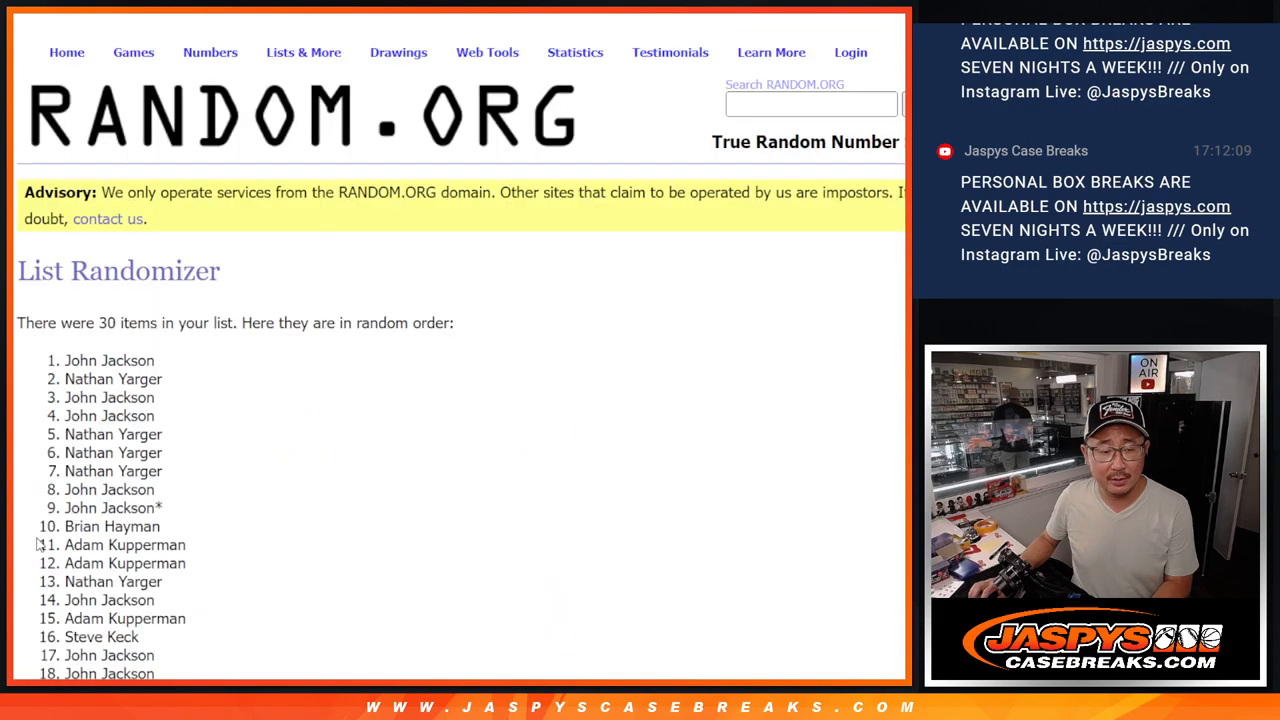
# Shuffle the customer names once more and highlight the top five as giveaway winners.
pyautogui.scroll(-3)
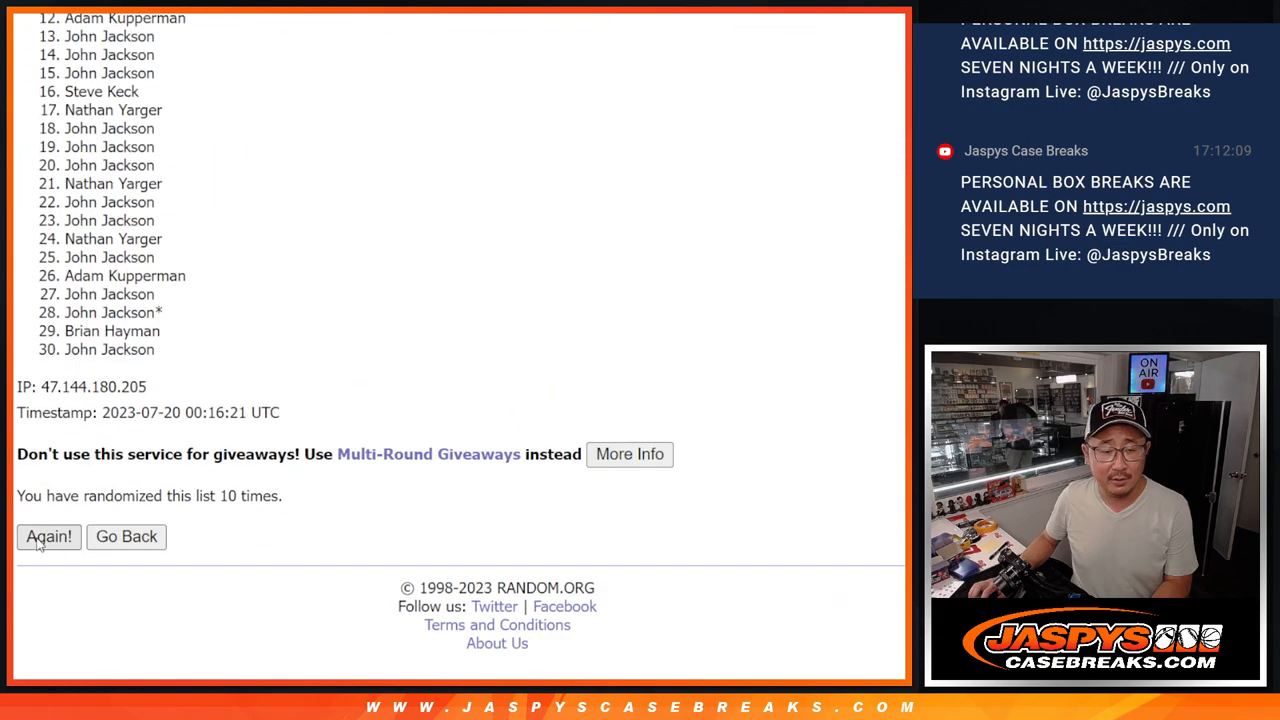
pyautogui.click(48, 537)
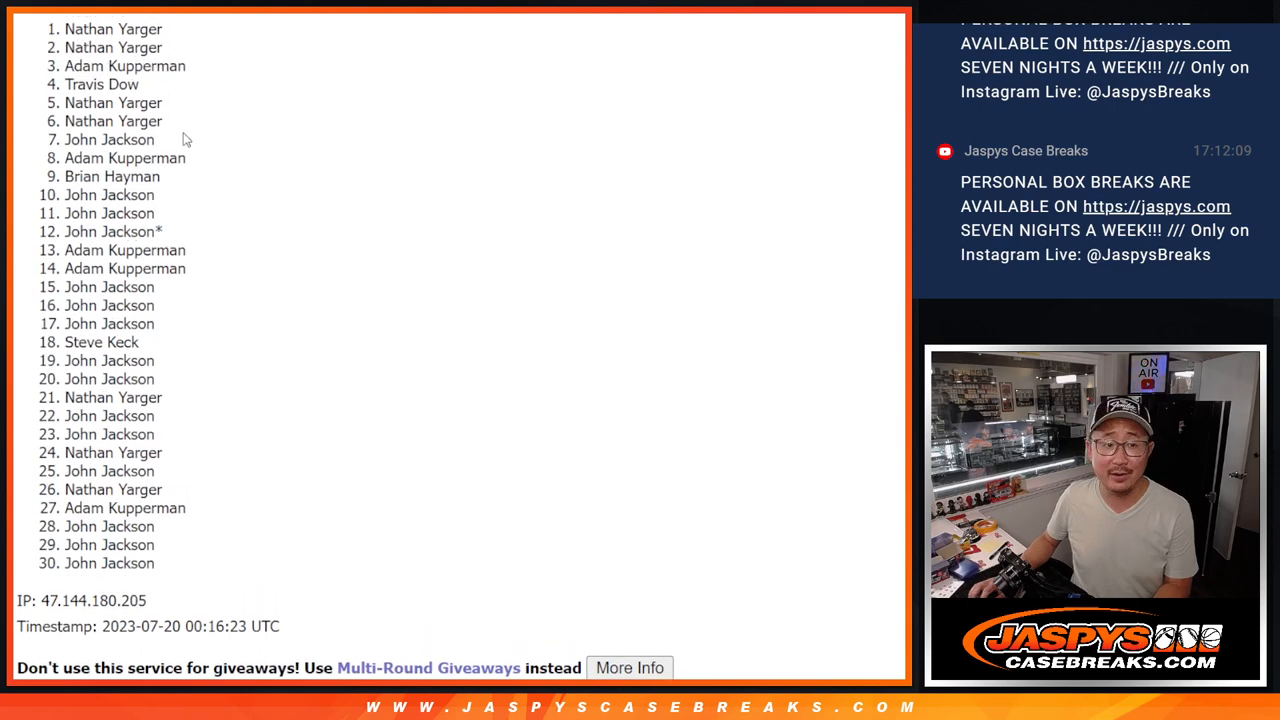
pyautogui.moveTo(40, 28); pyautogui.dragTo(185, 105)
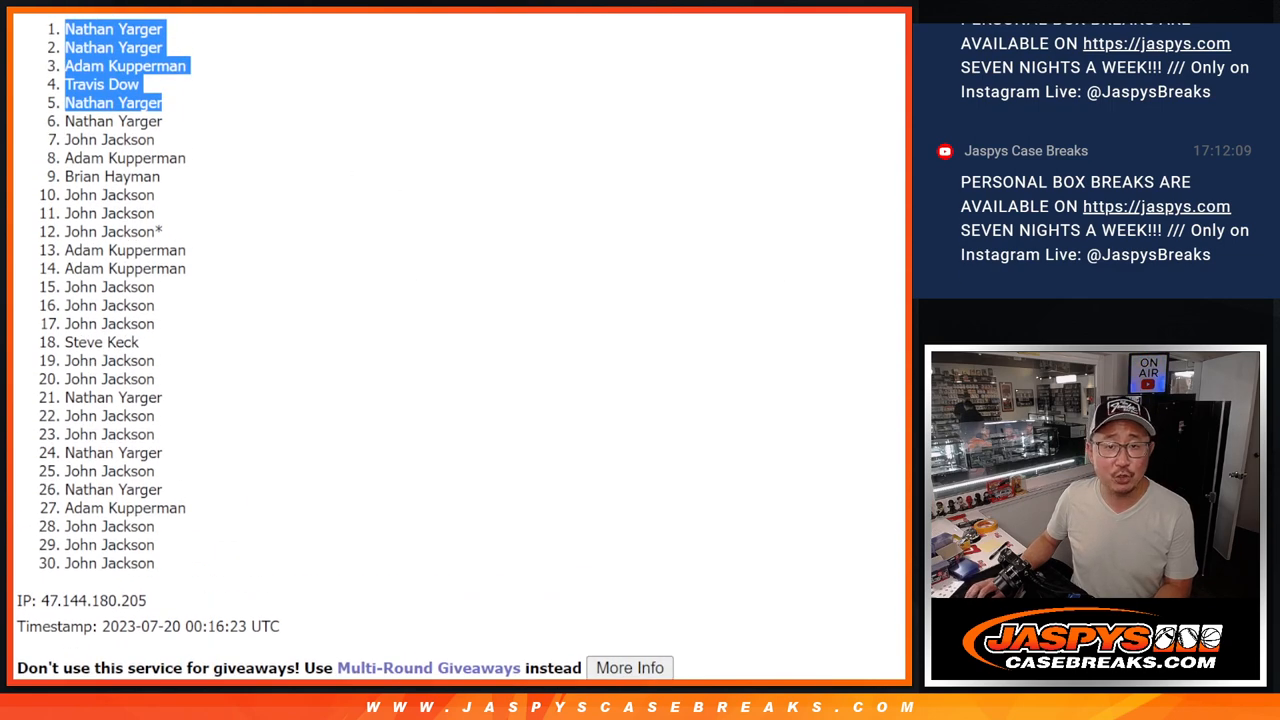
pyautogui.moveTo(397, 217)
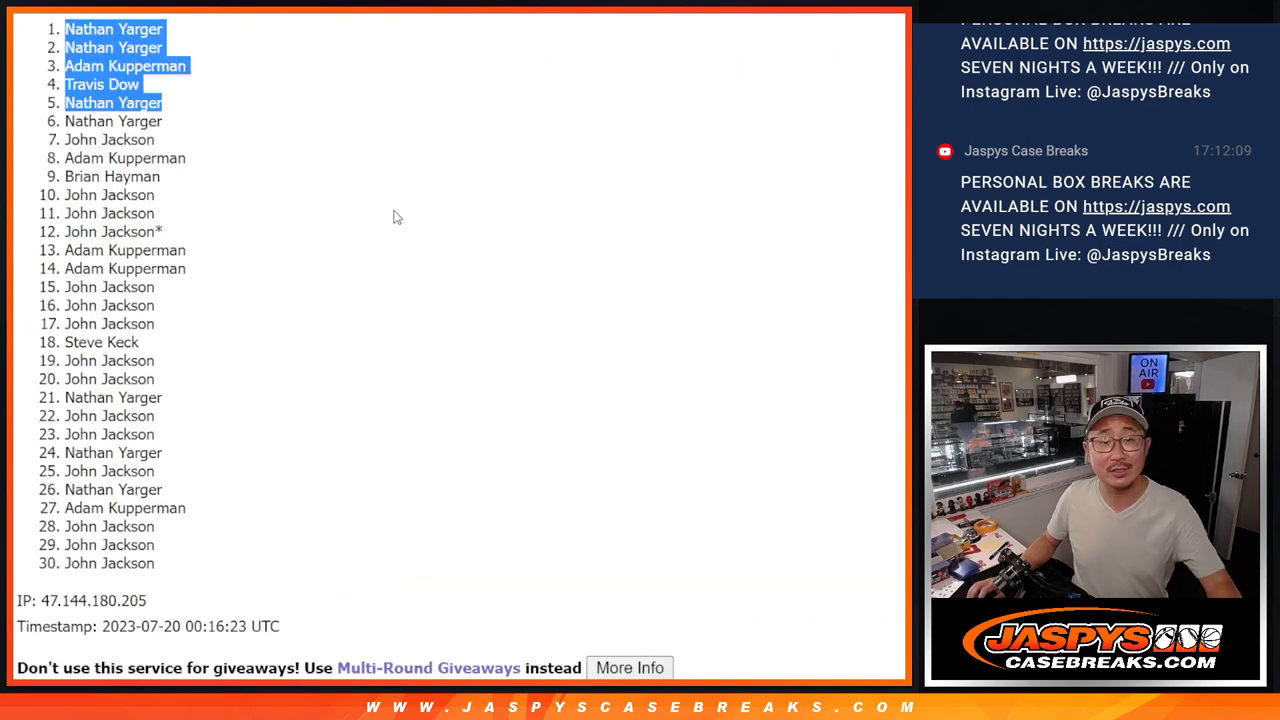